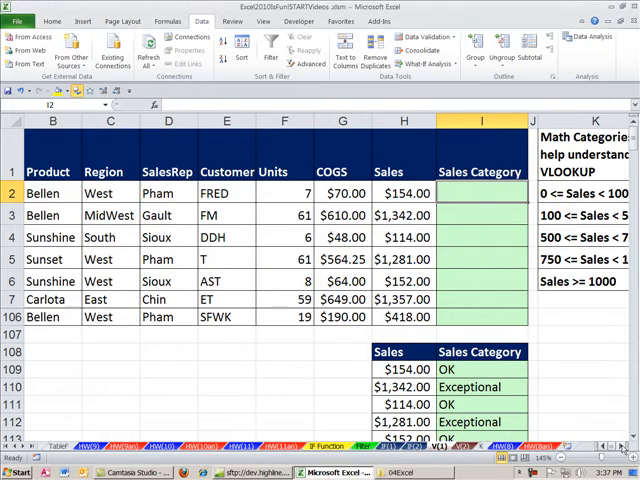
Review the sales amounts and the category lookup table, then select the first sale's category cell.
scroll("right", 3)
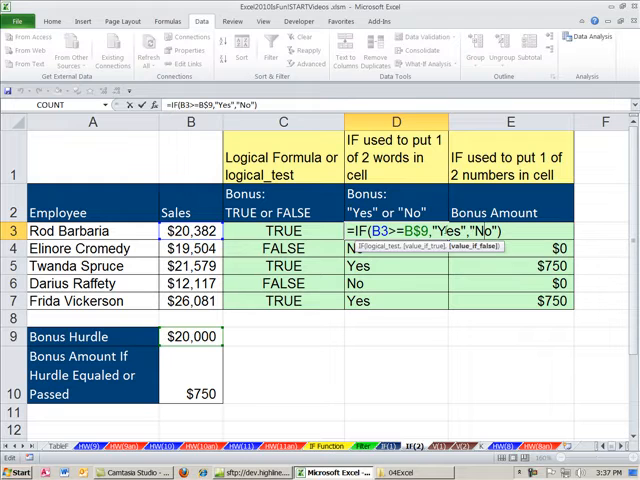
key("Return")
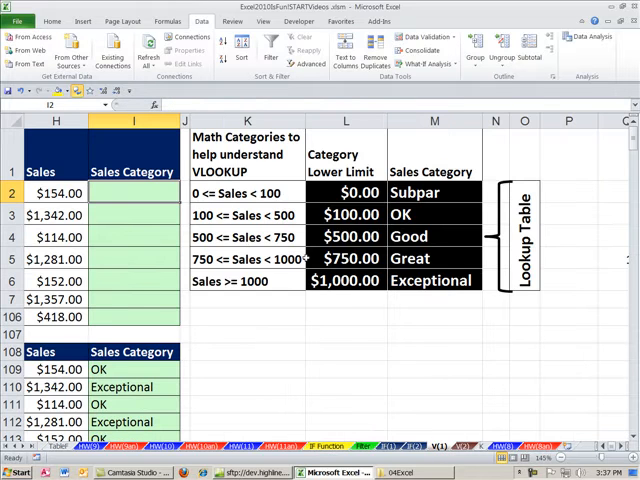
left_click_drag(56, 192, 56, 300)
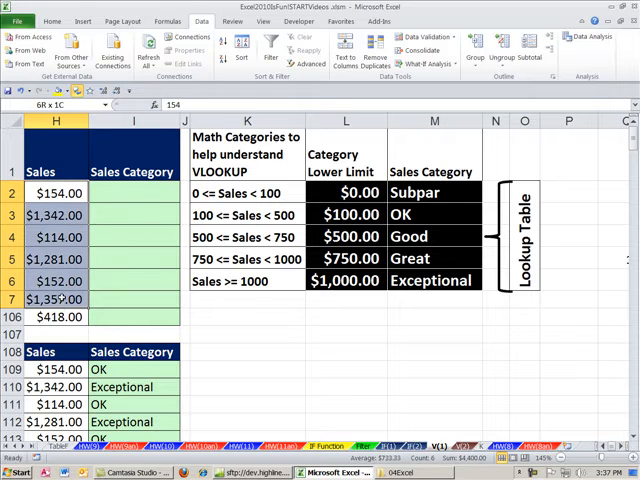
left_click_drag(432, 192, 432, 214)
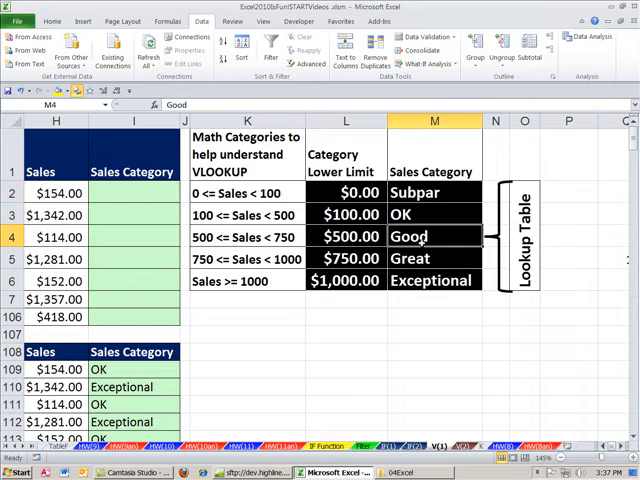
left_click(132, 192)
type("=")
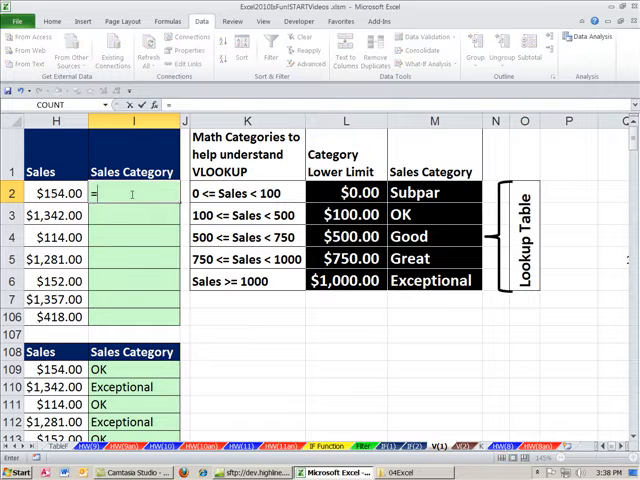
Attempt a nested IF formula comparing H2 against the lookup table, then abandon it unfinished.
type("if")
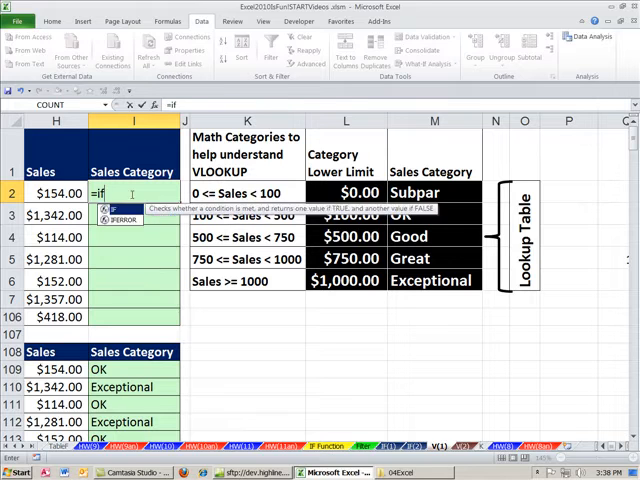
type("(")
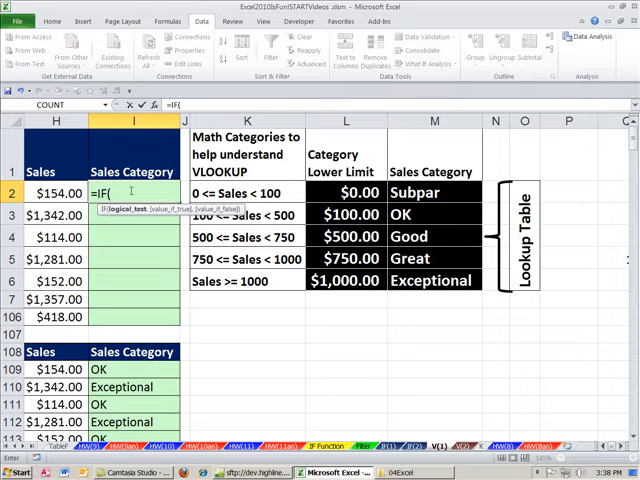
type("H2>=L6")
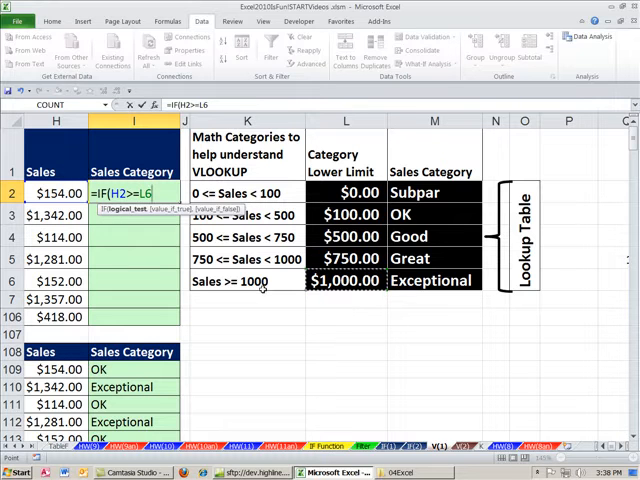
type(",M6")
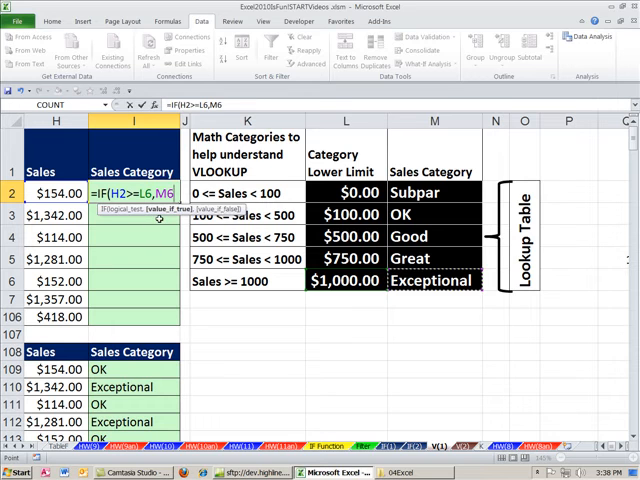
type(",")
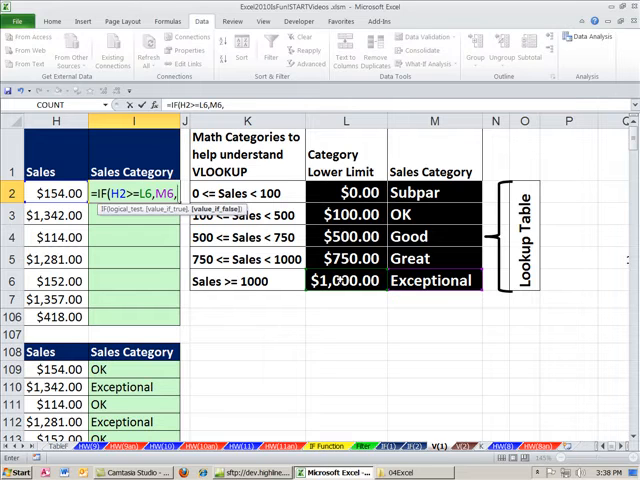
type("if")
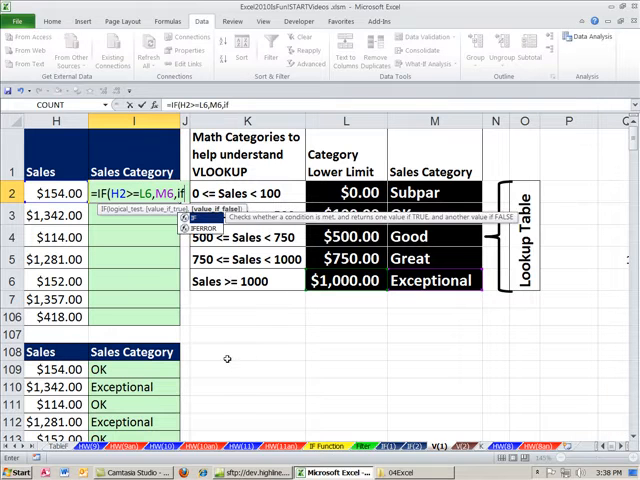
type("IF(")
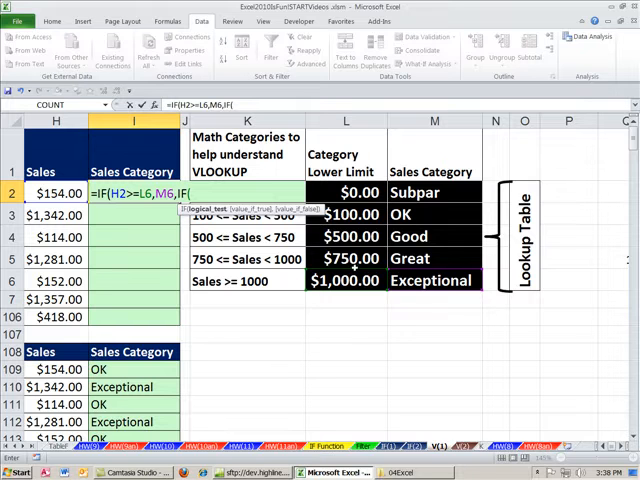
type("H2>=L5")
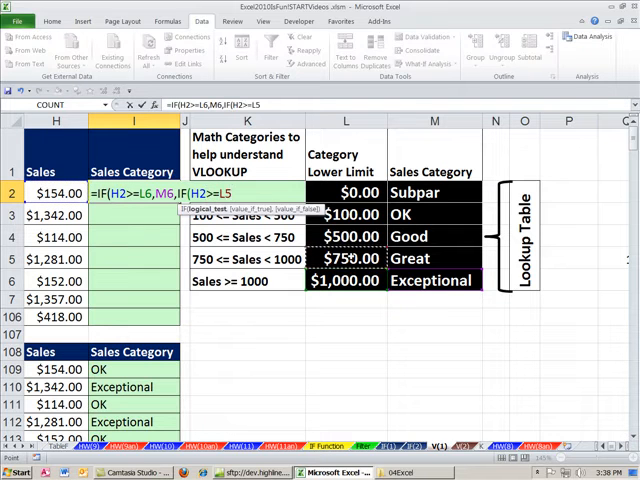
type(",")
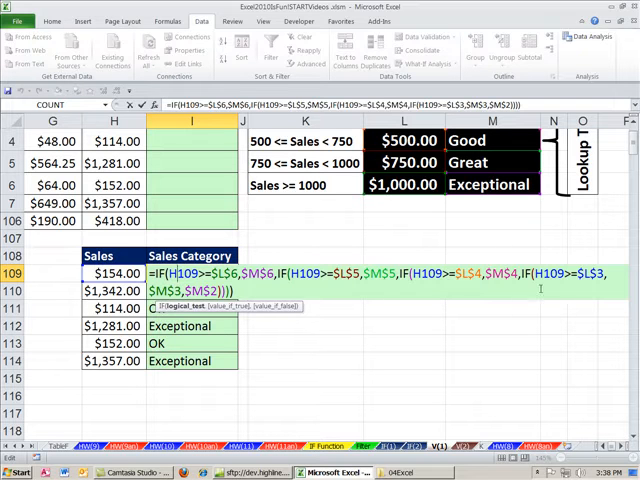
scroll("up", 3)
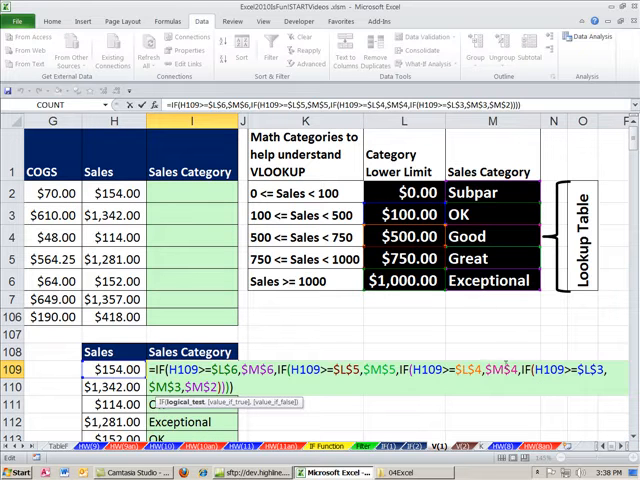
key("Return")
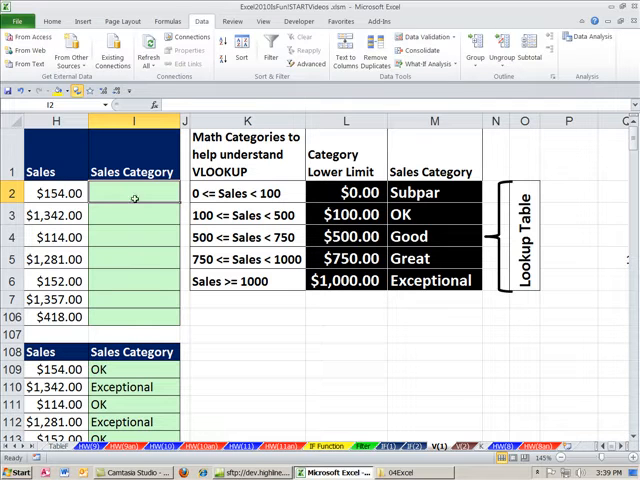
Enter the $154.00 sale's category by hand, typing OK and Exceptional in the first two rows.
left_click(56, 192)
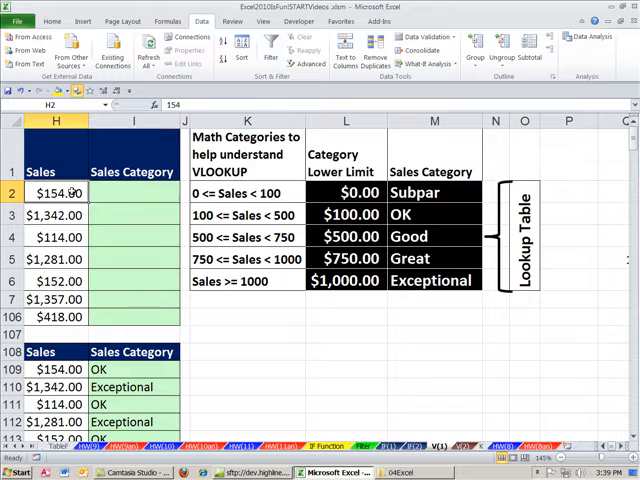
left_click(132, 192)
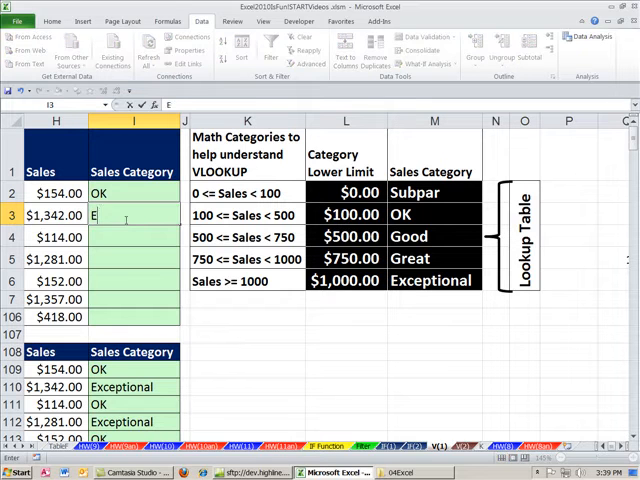
type("xceptional")
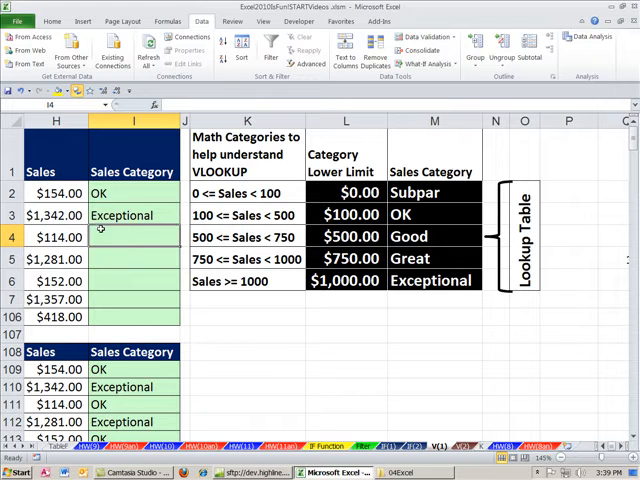
left_click(248, 192)
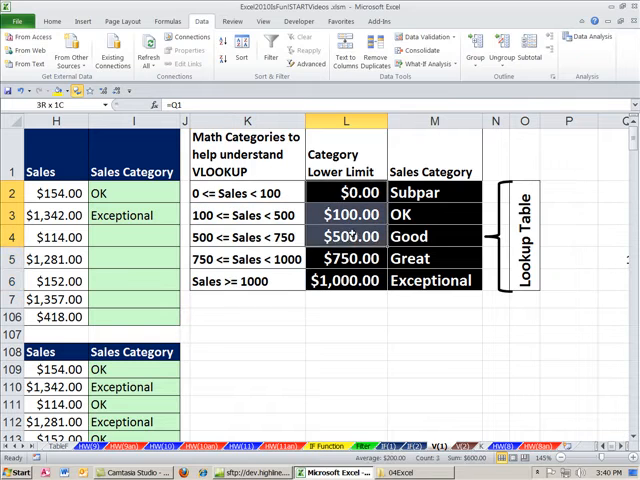
left_click(130, 236)
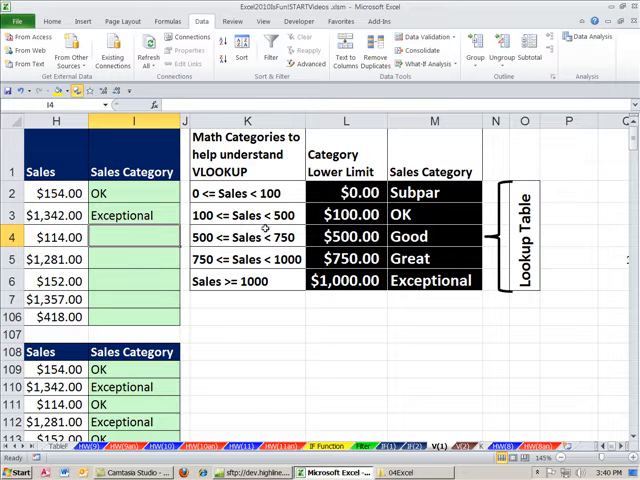
left_click(344, 192)
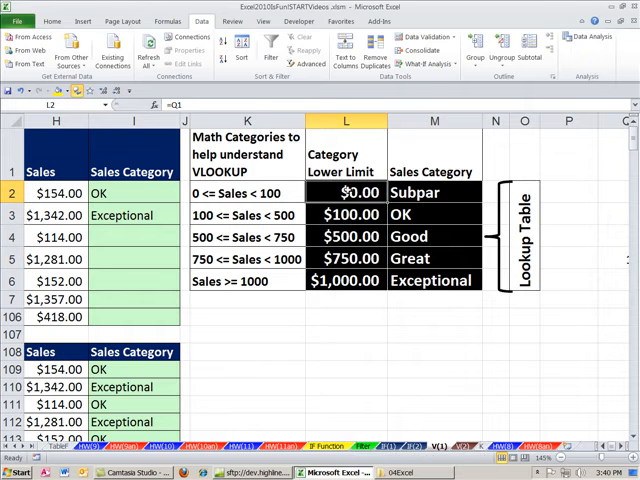
left_click(344, 236)
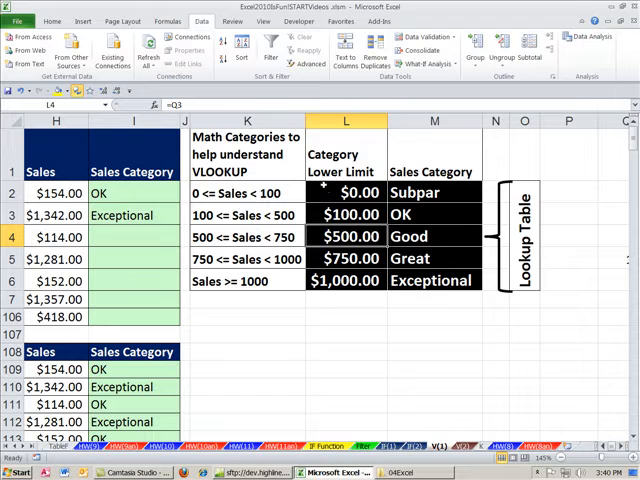
left_click(56, 236)
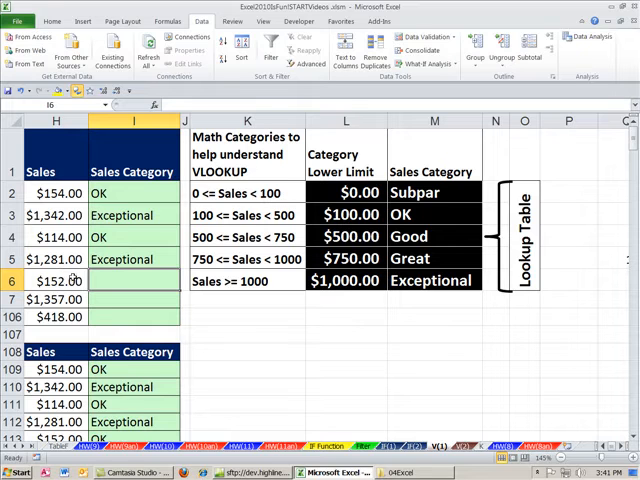
left_click_drag(344, 192, 432, 280)
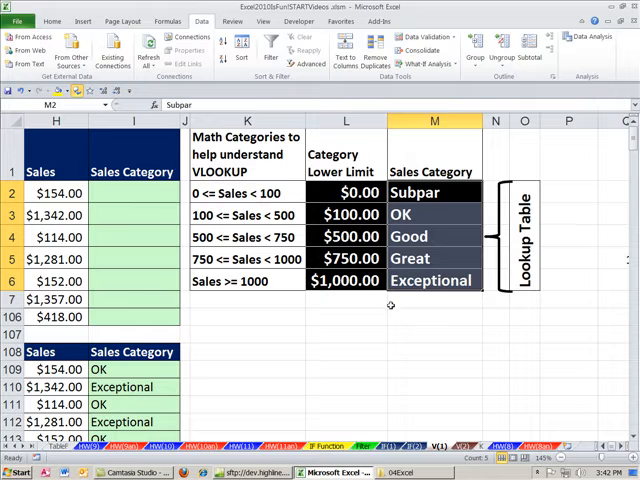
left_click(132, 192)
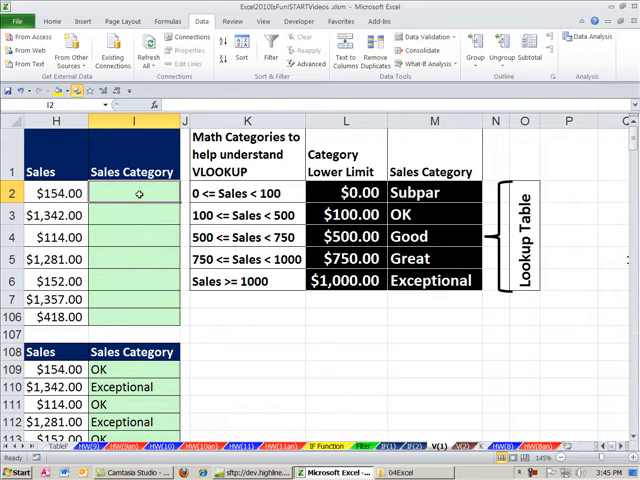
Begin =VLOOKUP( in I2, view its argument guide, and close it to keep typing.
type("=")
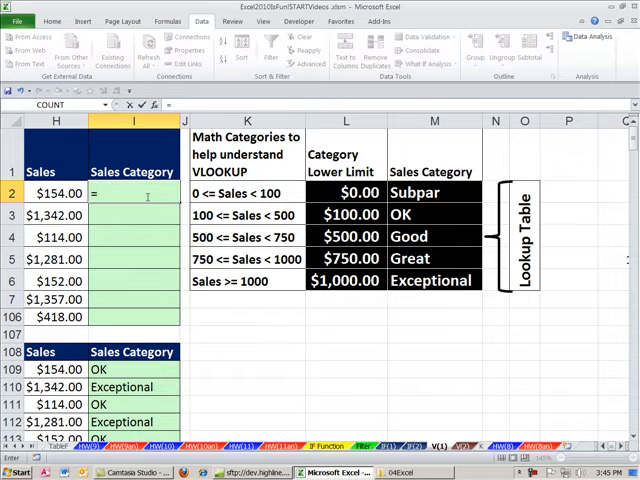
type("v")
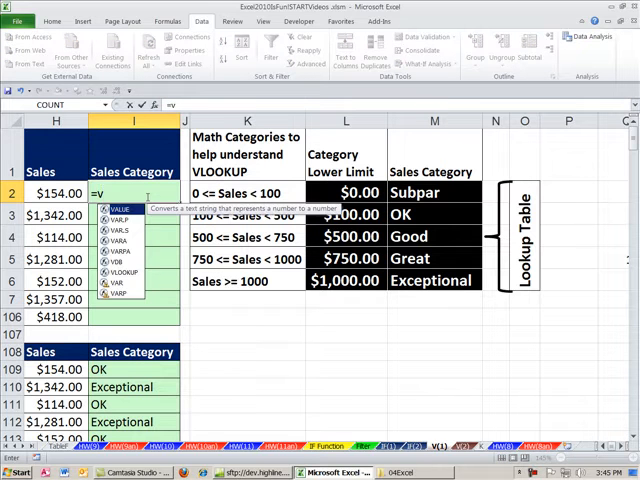
type("l")
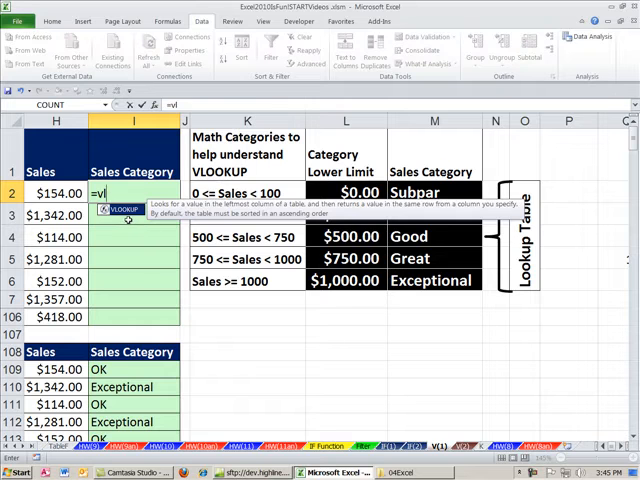
type("VLOOKUP(")
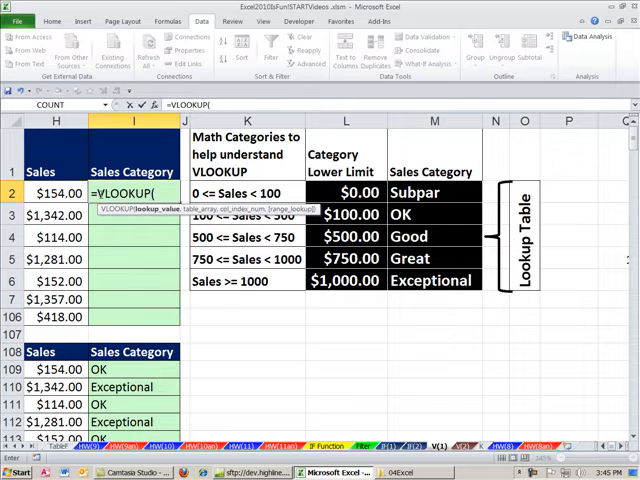
double_click(128, 192)
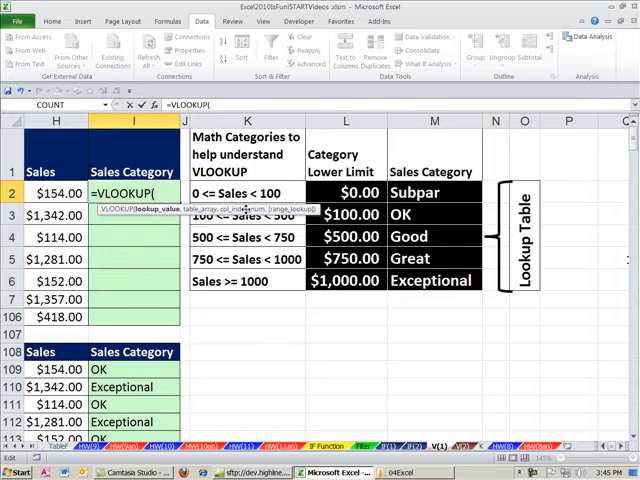
mouse_move(114, 238)
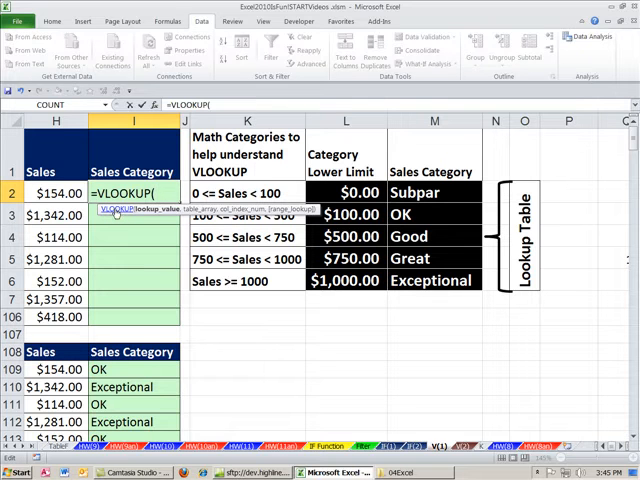
key("f1")
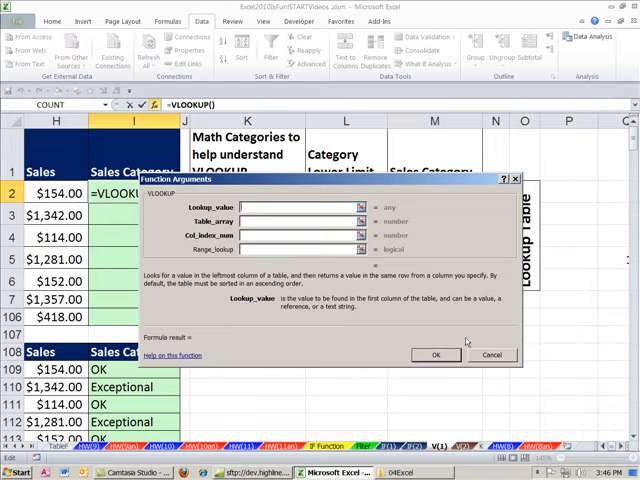
left_click(492, 356)
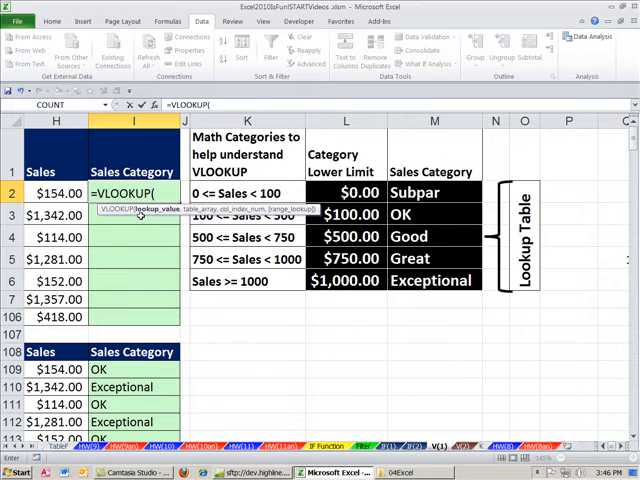
mouse_move(160, 216)
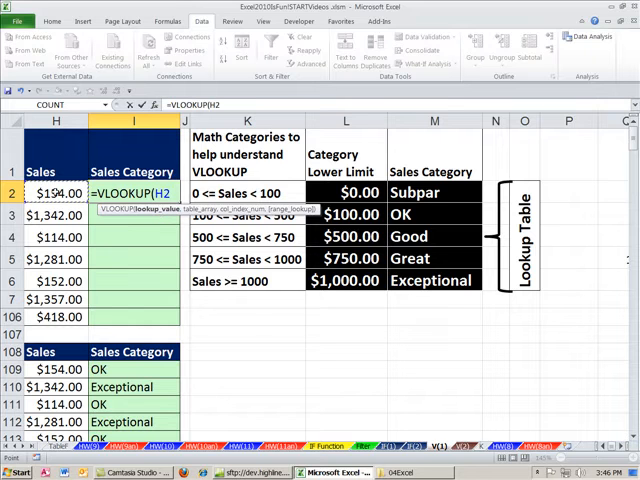
Supply H2 as lookup value, $L$2:$M$6 as table, and 2 as the return column.
type(",$L$2:$M$6")
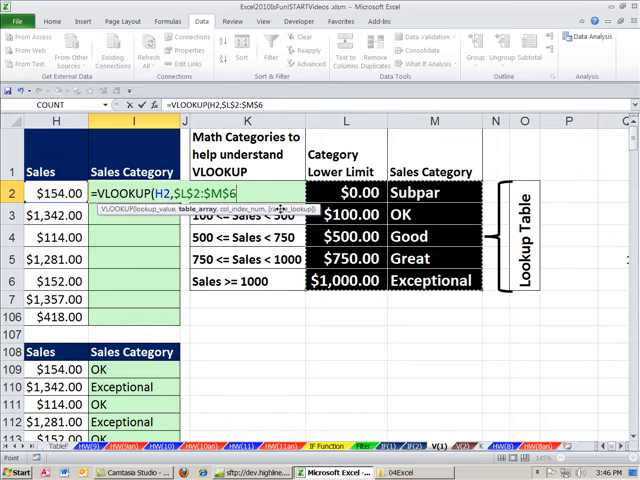
type(",")
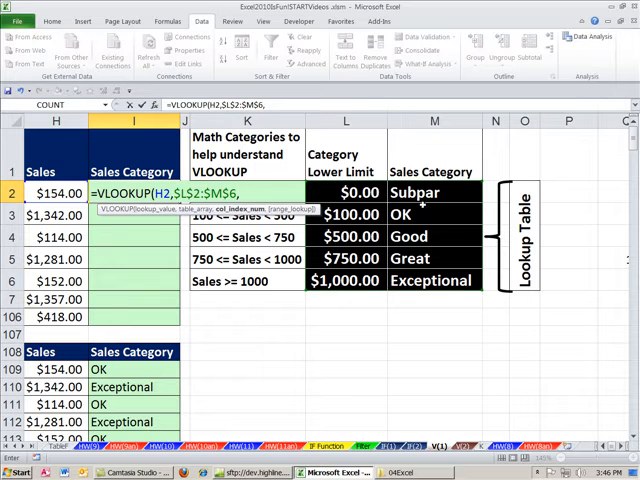
mouse_move(130, 218)
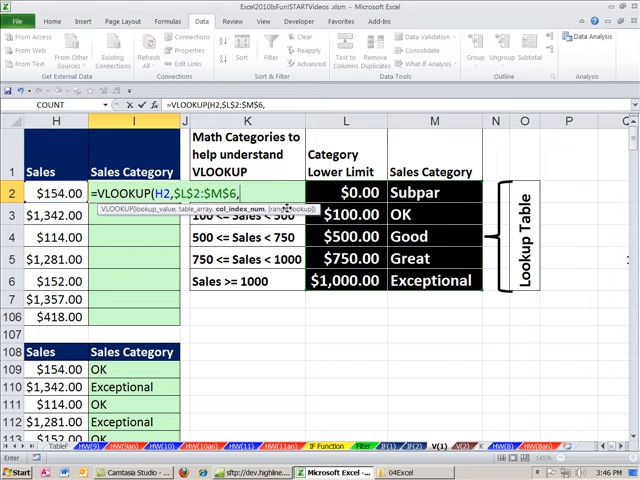
type("2,")
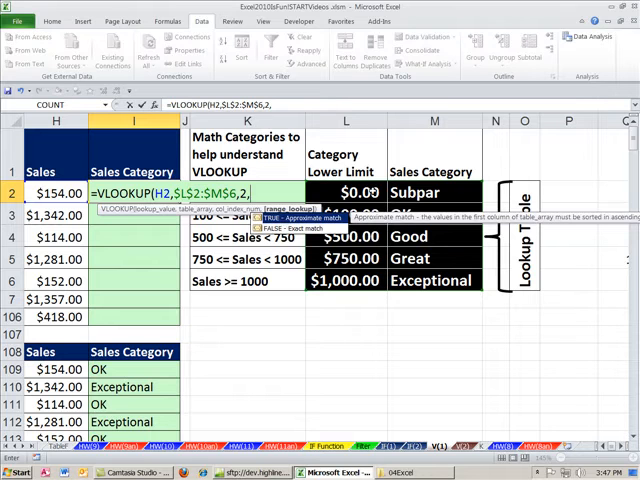
mouse_move(368, 302)
type(")")
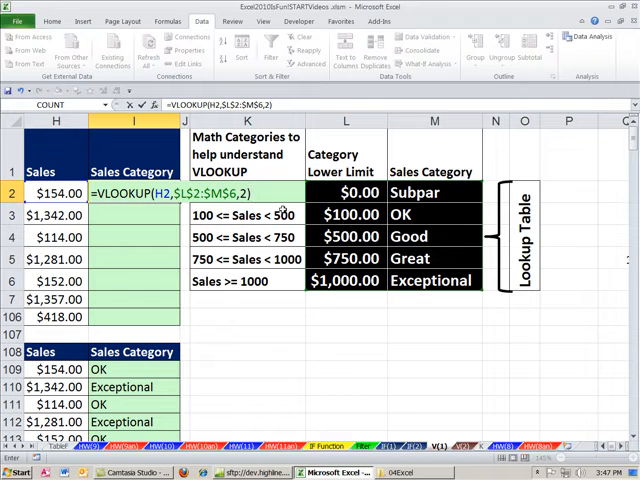
Enter the finished VLOOKUP in I2 and select down across the hidden sales rows.
key("Return")
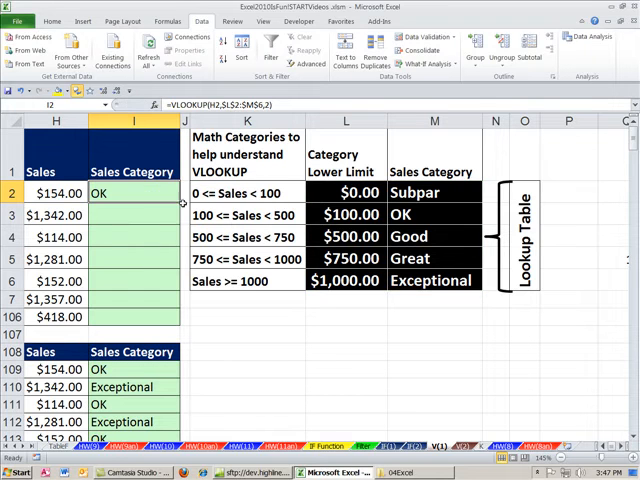
scroll("down", 3)
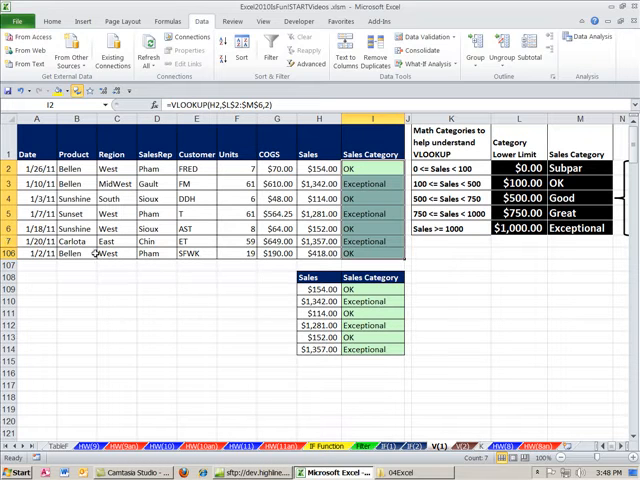
left_click(36, 240)
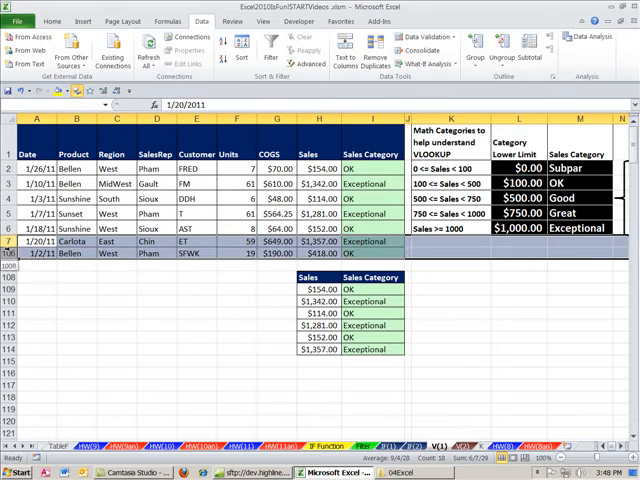
left_click(36, 240)
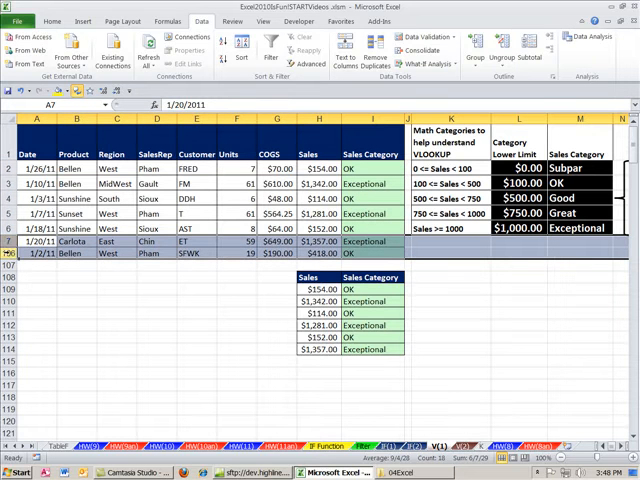
Unhide rows 8–108 to check every sale's category, then hide them again.
right_click(18, 256)
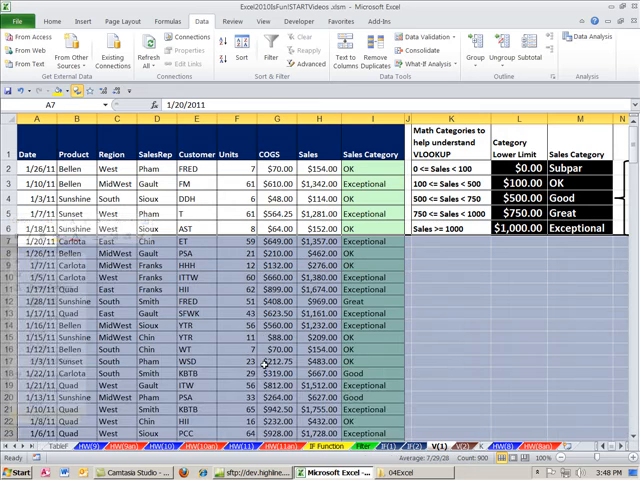
scroll("down", 3)
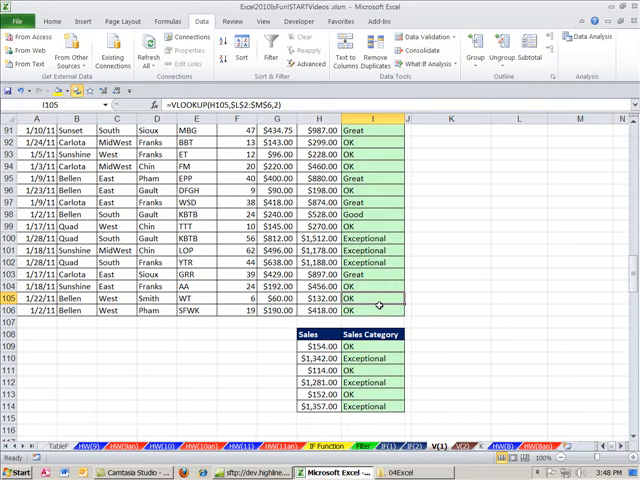
left_click(36, 298)
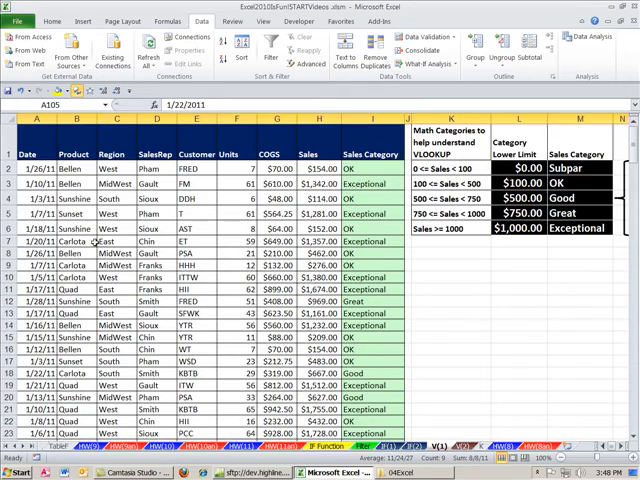
scroll("down", 3)
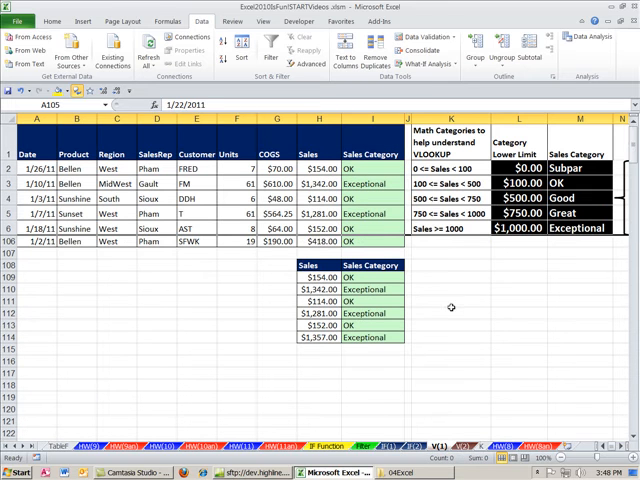
Switch to the VLOOKUP sheet with Product and Income tables and select cell D2.
left_click(516, 300)
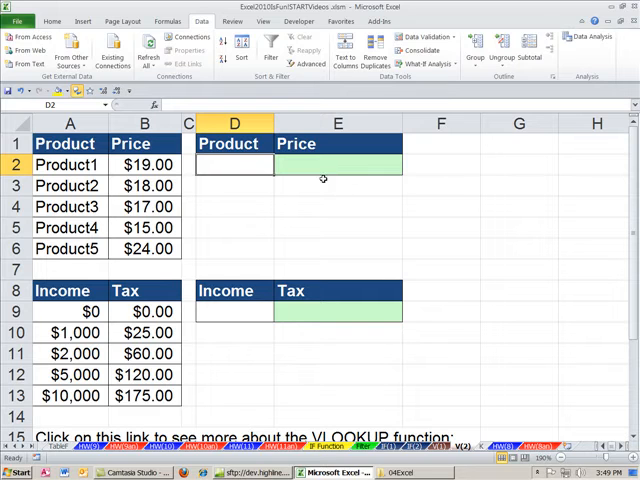
left_click(336, 164)
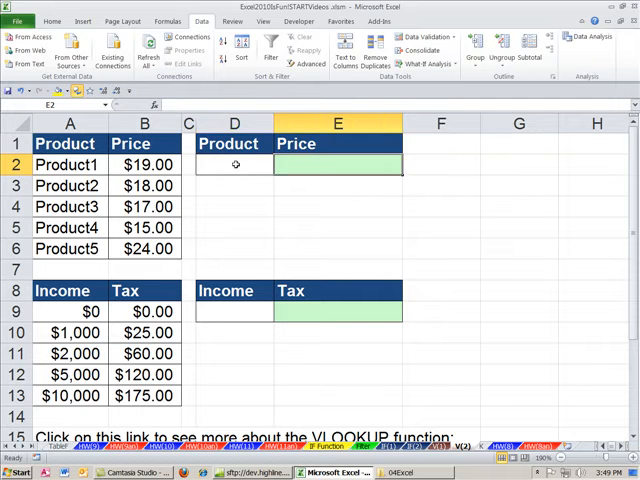
left_click(234, 164)
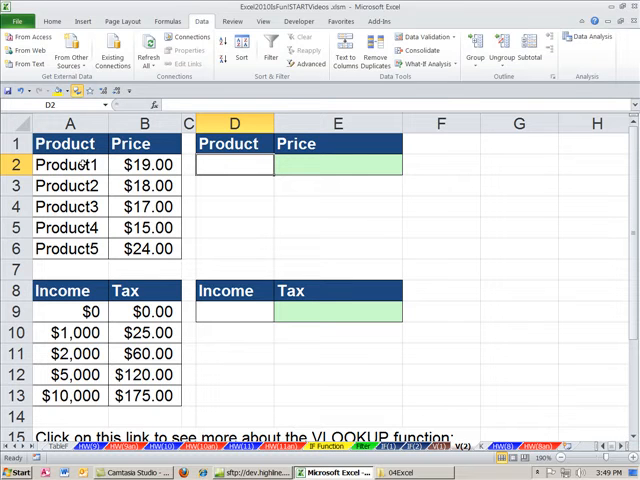
mouse_move(184, 224)
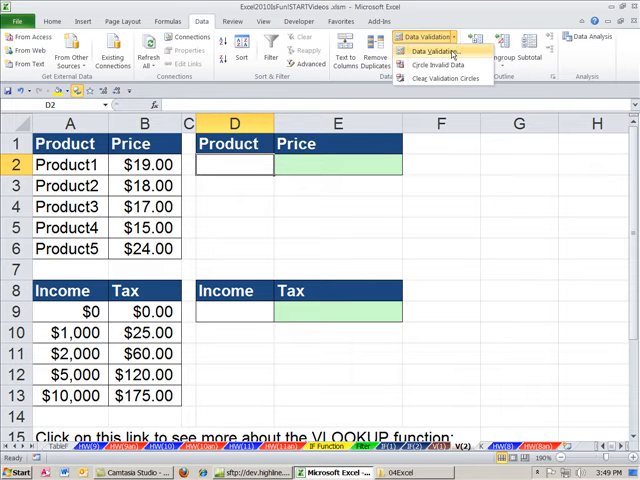
Set D2's data validation to a List sourced from A2:A6 and confirm it.
left_click(434, 52)
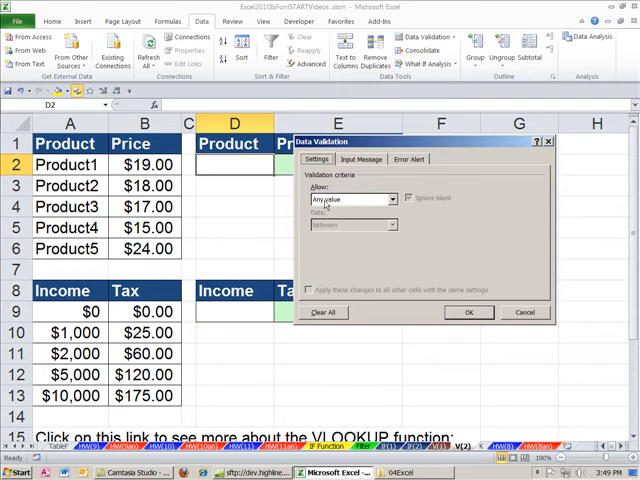
left_click(384, 200)
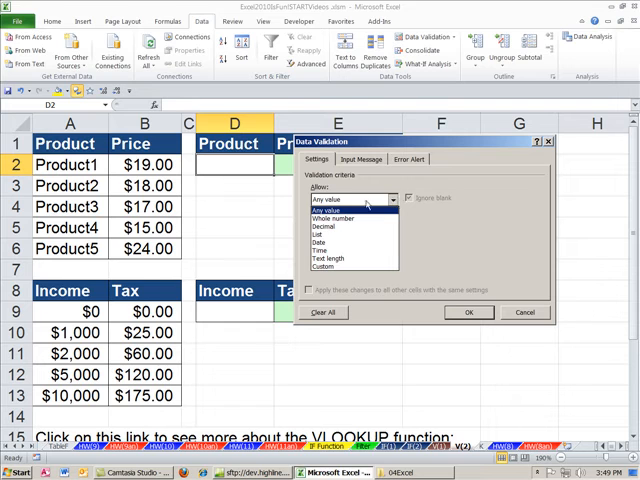
mouse_move(330, 218)
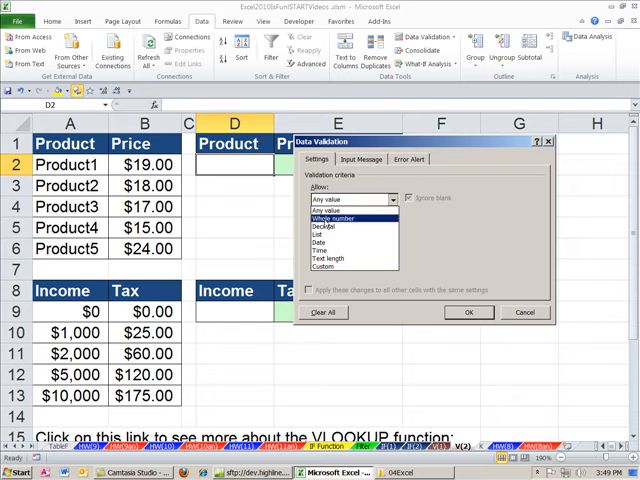
mouse_move(324, 240)
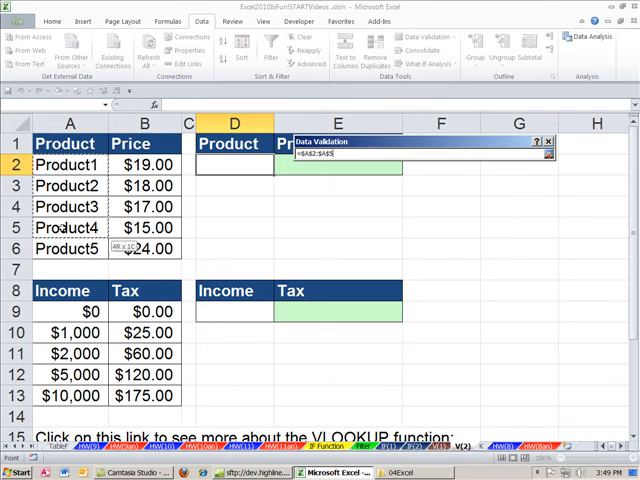
left_click(556, 156)
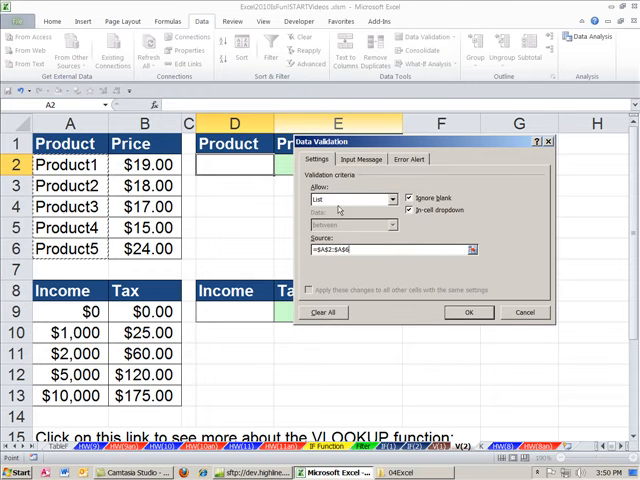
mouse_move(268, 252)
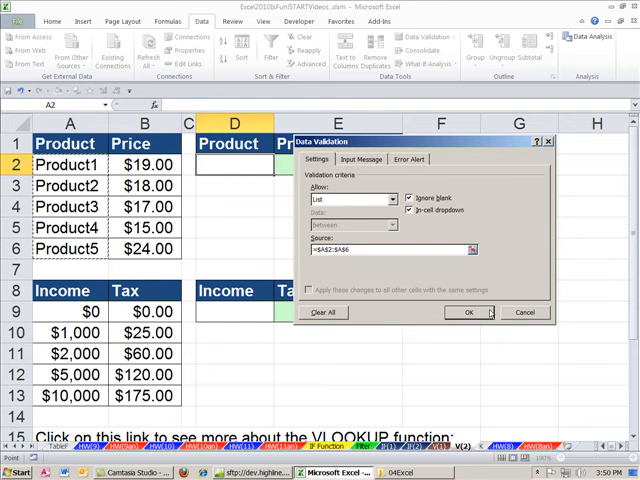
left_click(468, 312)
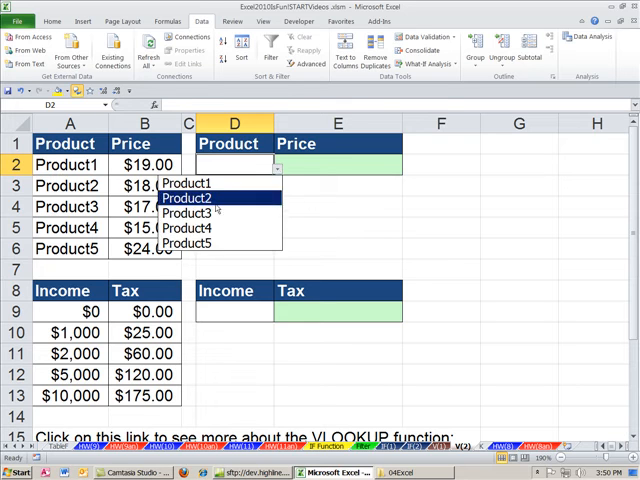
Rename the products to Bellen, Sunshine, Carlota, Quad and Boom1, and pick Bellen in D2.
left_click(208, 228)
type("Bellen")
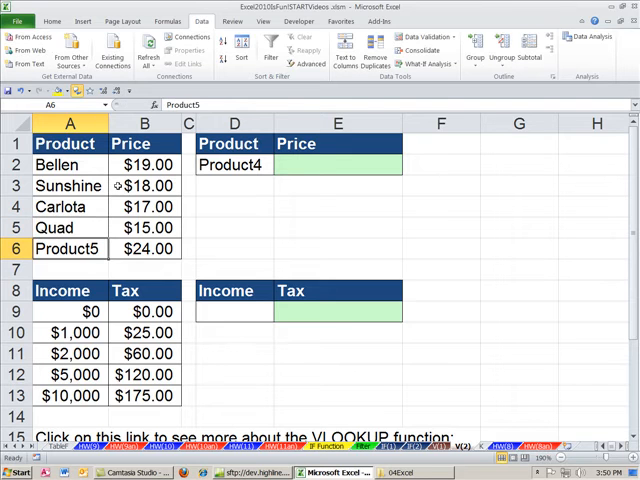
type("Boom1")
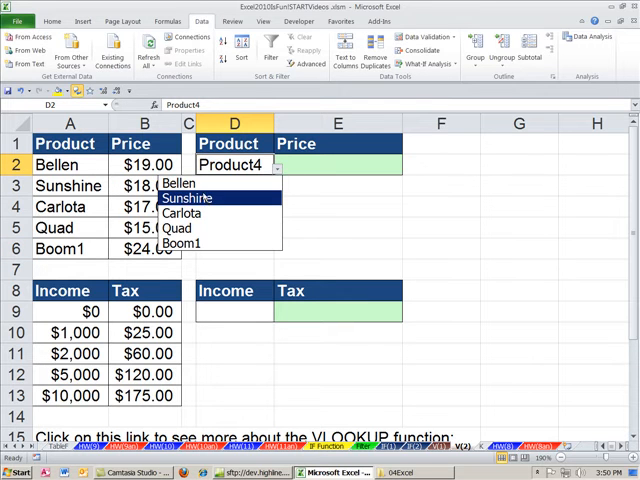
left_click(178, 184)
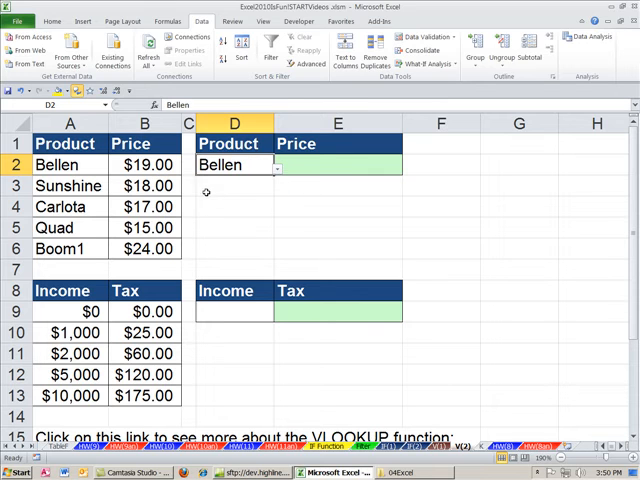
Choose Quad from the D2 dropdown and move to the price cell E2.
left_click(280, 164)
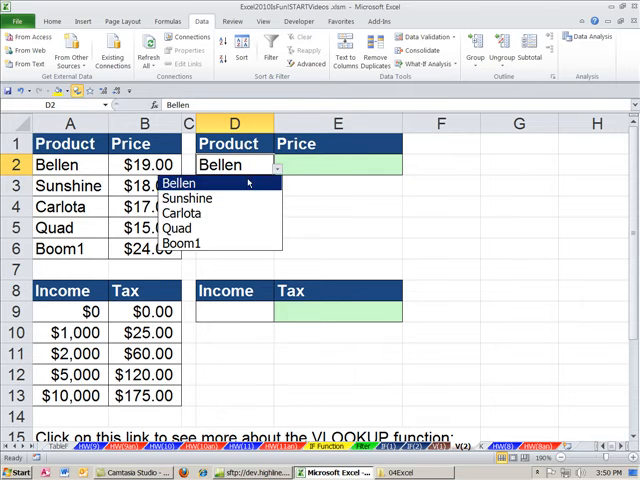
left_click(174, 228)
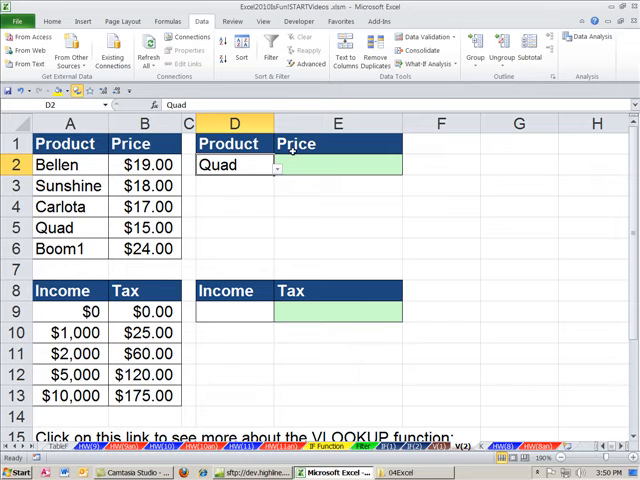
left_click(338, 164)
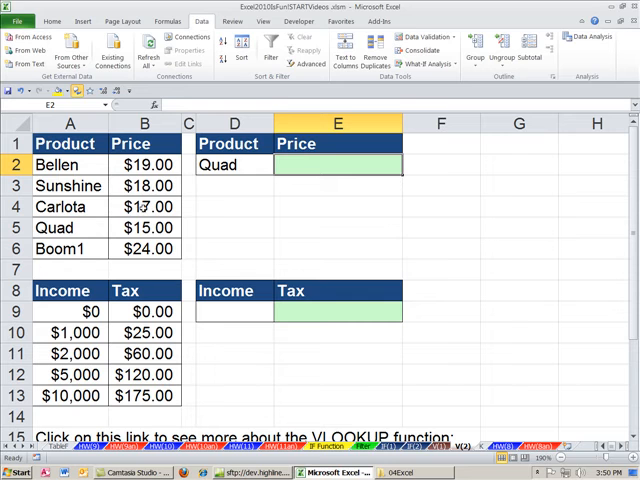
mouse_move(222, 270)
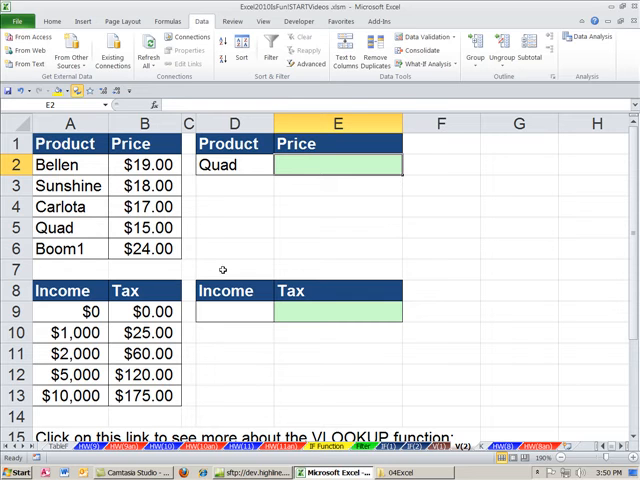
Enter =VLOOKUP(D2,A2:B6,2,0) in E2, returning $15.00 for Quad.
type("=vl")
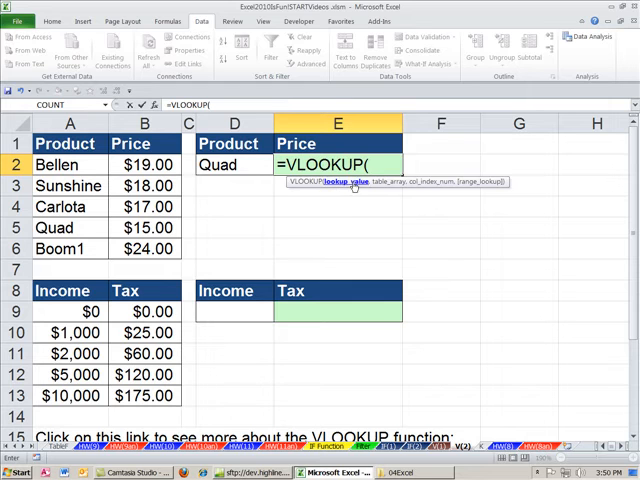
left_click(228, 164)
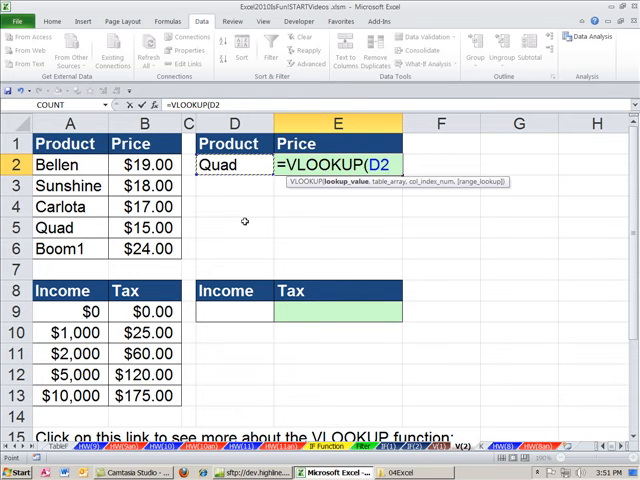
type(",A2:B6")
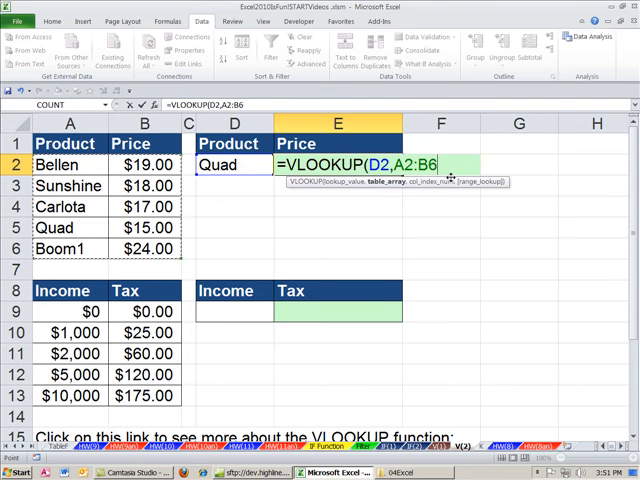
type(",")
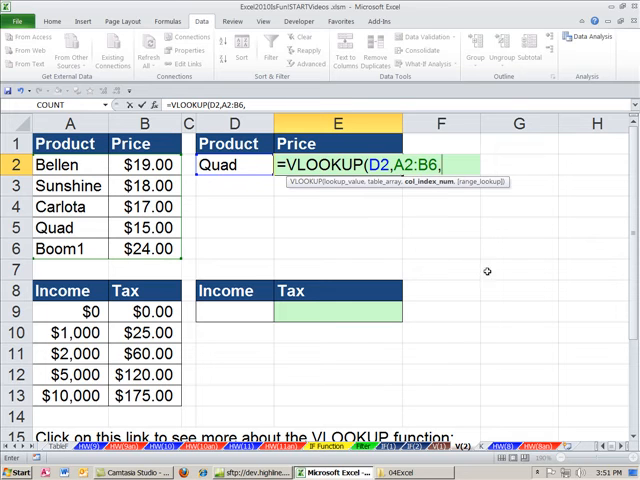
type("2")
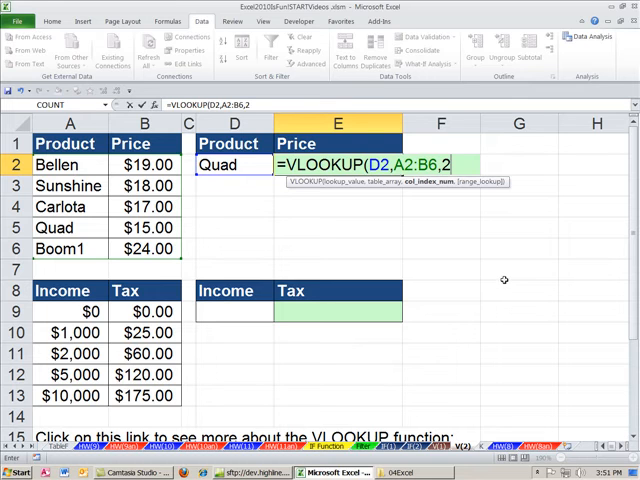
type(",")
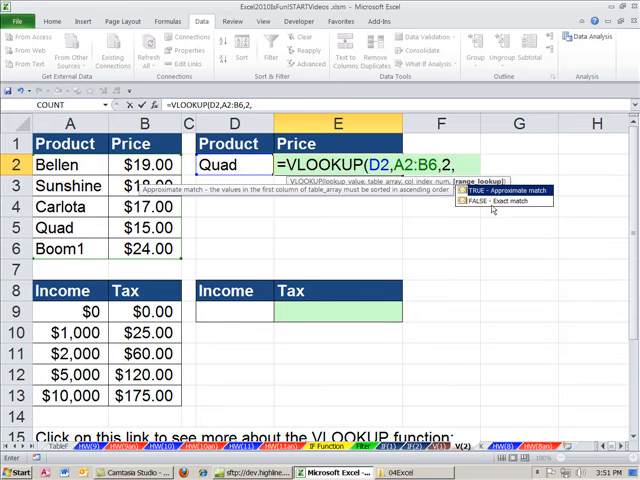
mouse_move(484, 202)
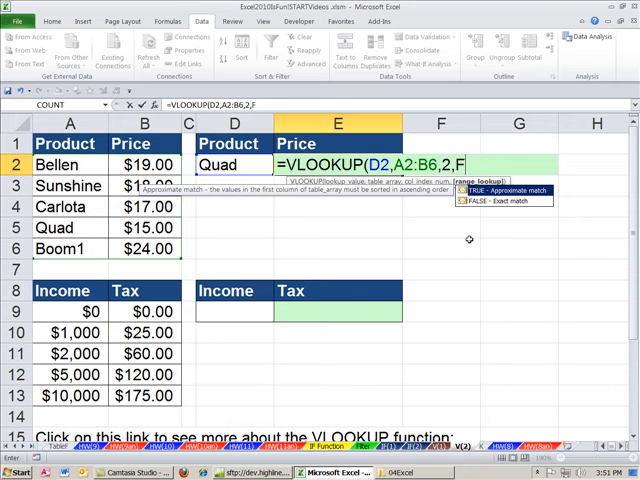
type("0")
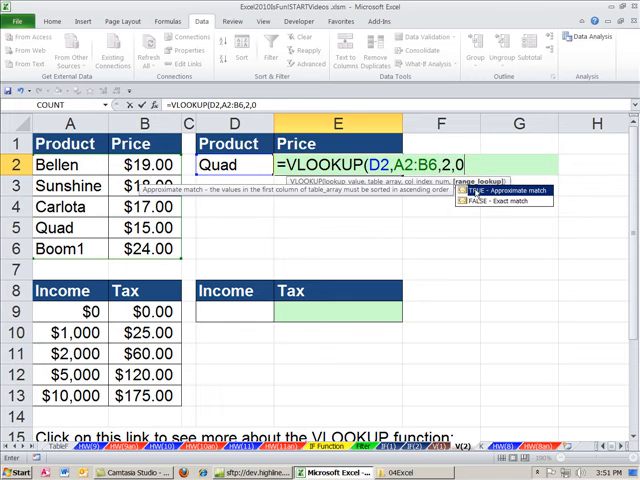
mouse_move(476, 204)
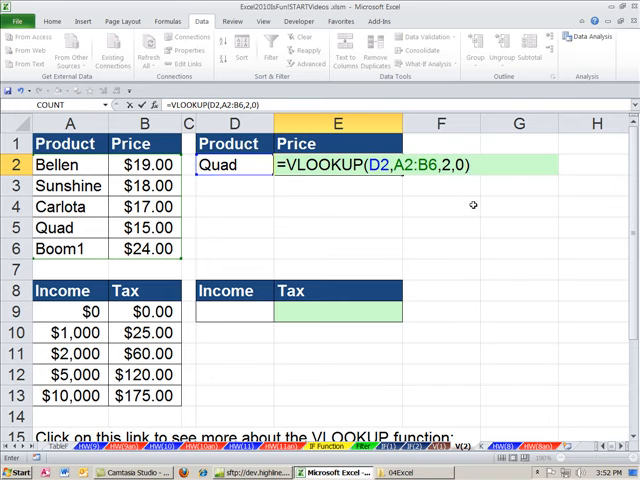
key("Return")
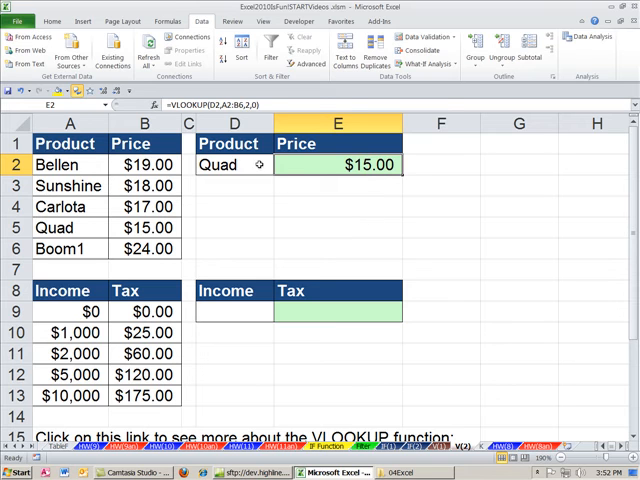
Test the price lookup by switching D2 to Bellen and then Boom1.
left_click(232, 164)
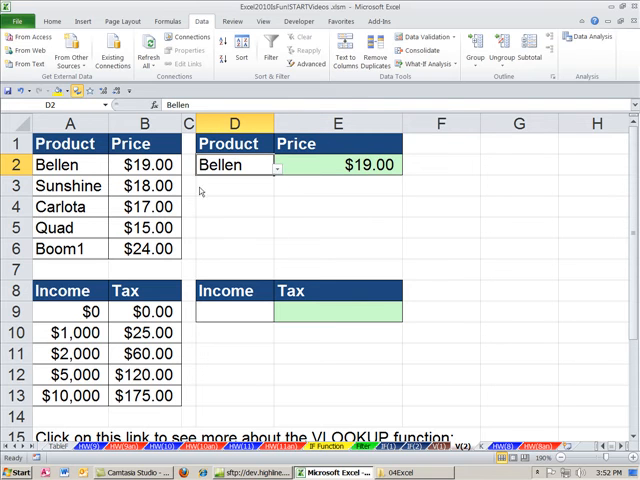
left_click(280, 164)
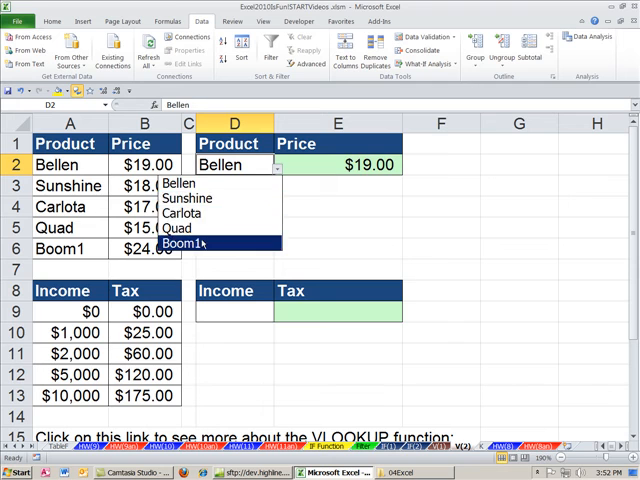
left_click(180, 244)
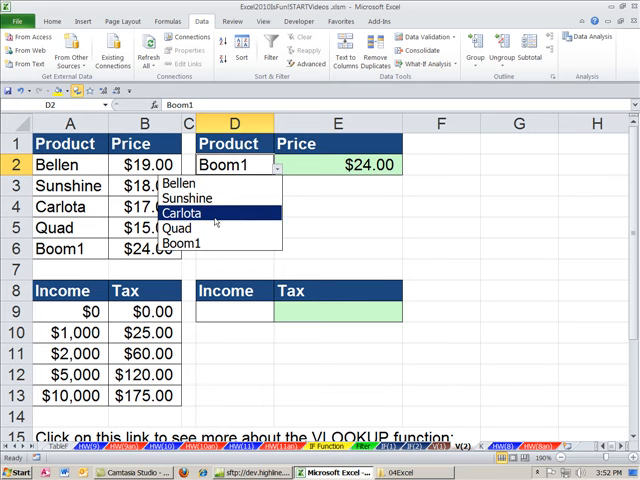
mouse_move(204, 228)
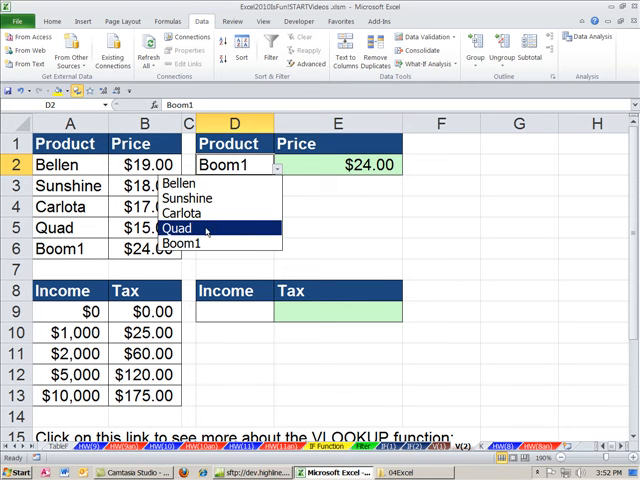
left_click(184, 228)
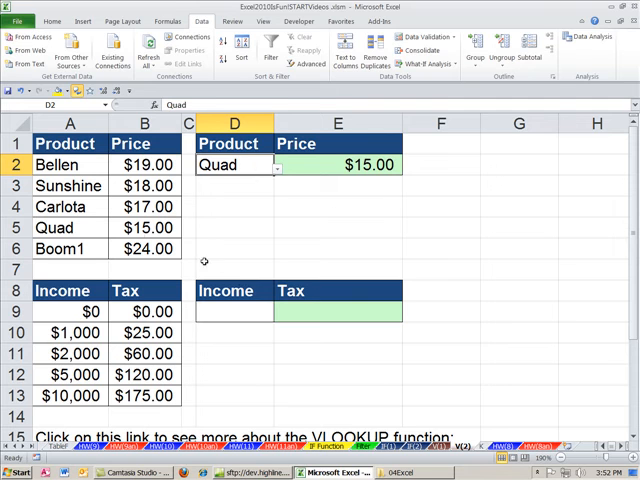
Change Quad's table price in B5 to 32 so E2 updates to $32.00.
left_click(144, 228)
type("3")
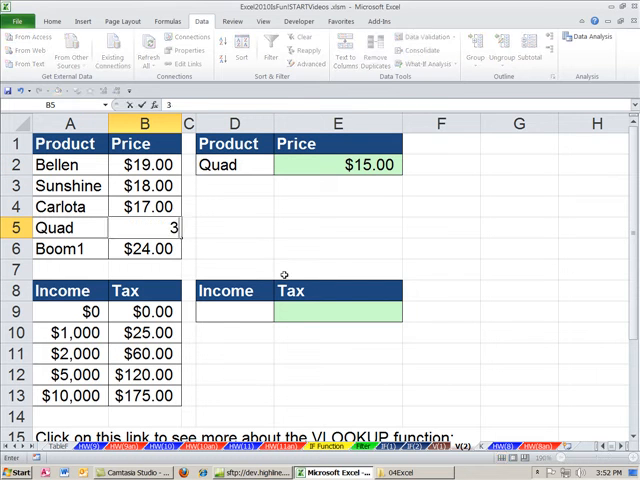
key("Return")
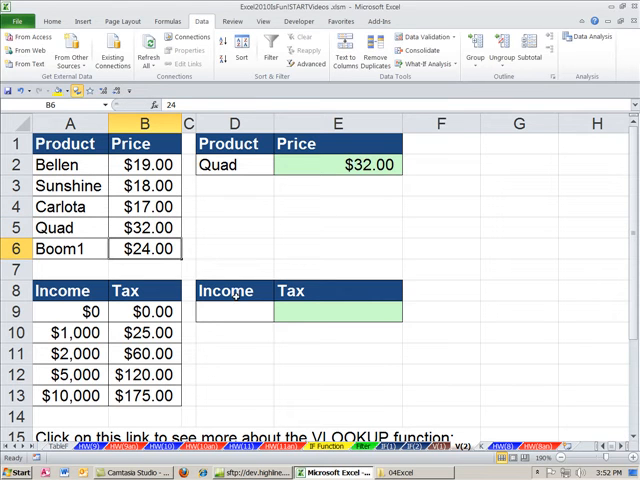
left_click(232, 312)
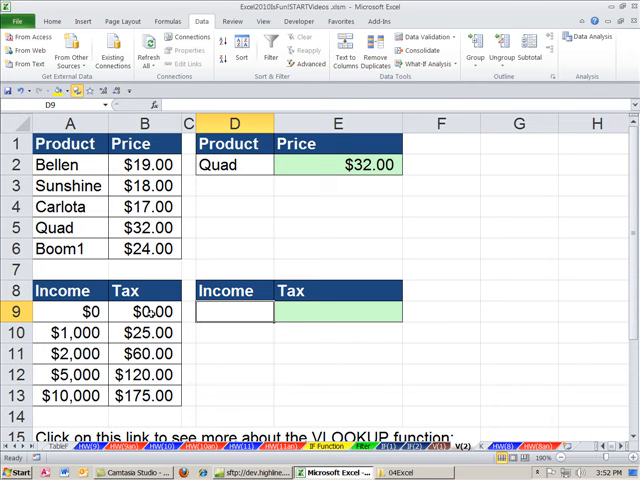
Enter an income of 2589 in the income cell D9.
left_click(144, 312)
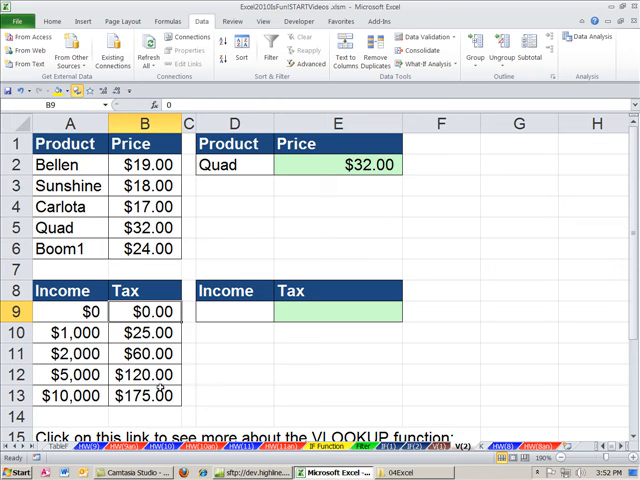
left_click(228, 312)
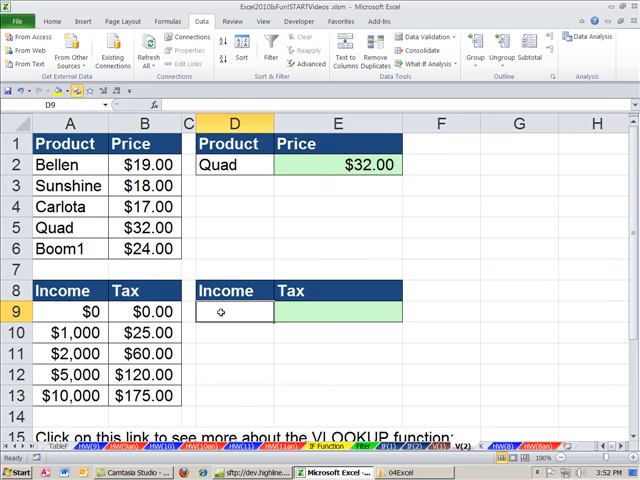
type("25")
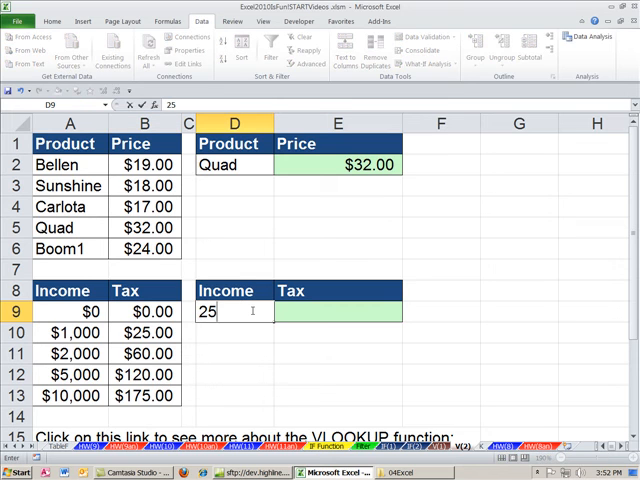
type("2589")
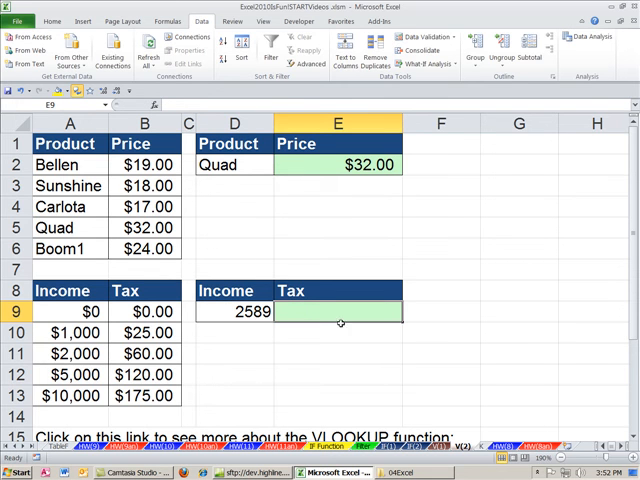
Enter =VLOOKUP(D9,A9:B13,2,1) in E9, returning approximate-match tax 60.
type("=")
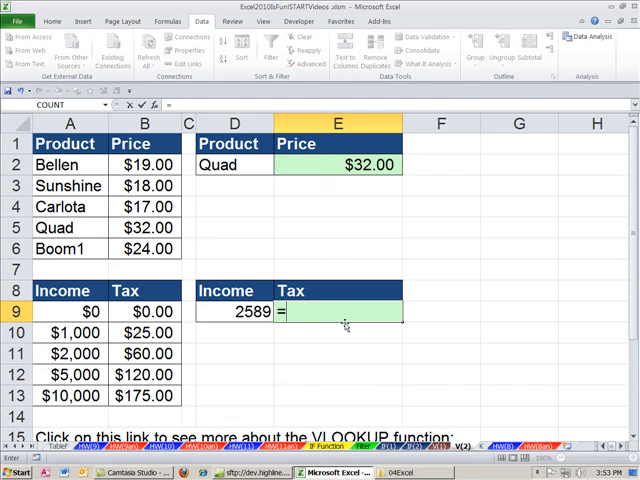
type("=VLOOKUP(")
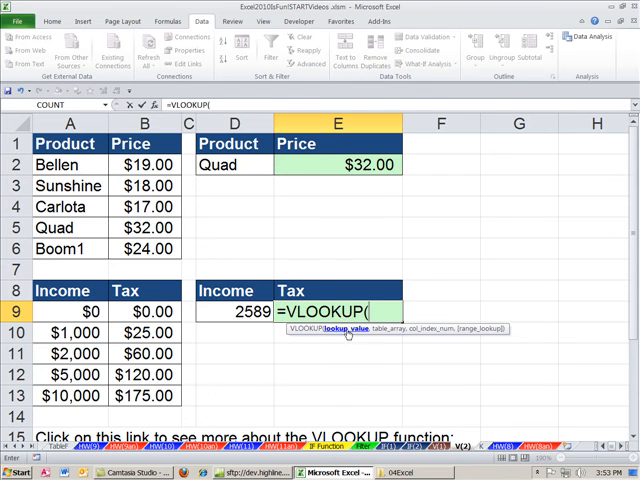
left_click(232, 312)
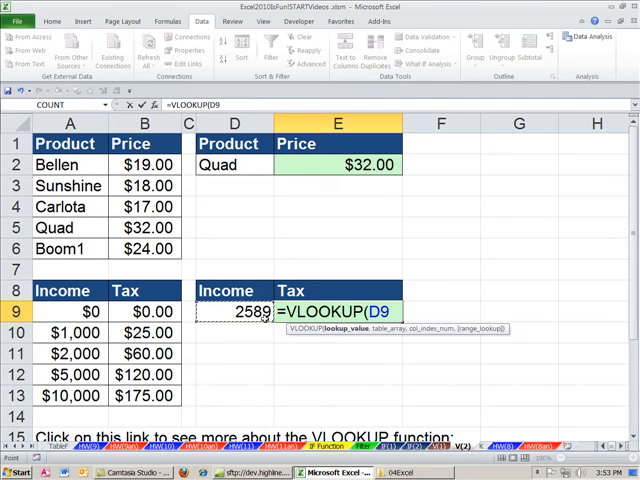
type(",A9:B13")
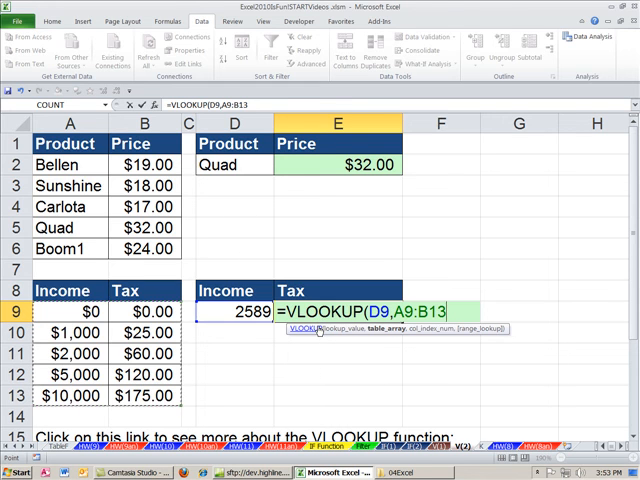
type(",")
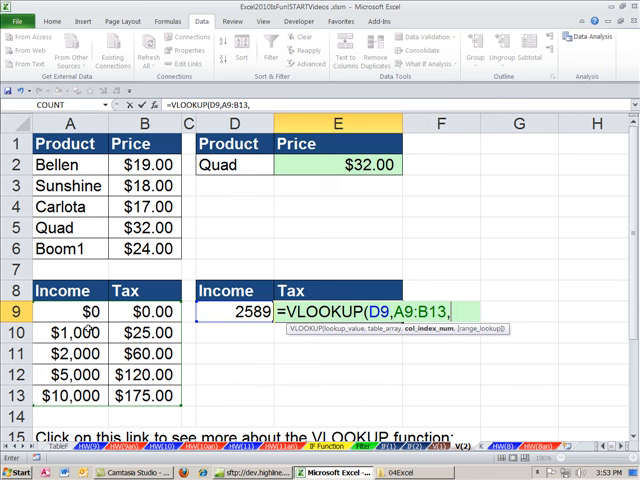
type("2")
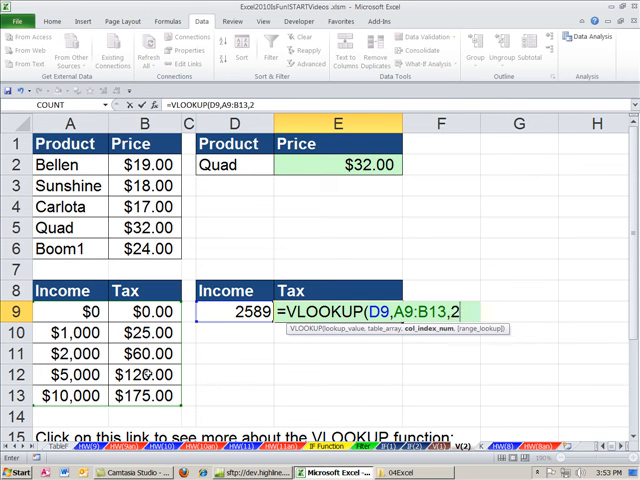
mouse_move(238, 382)
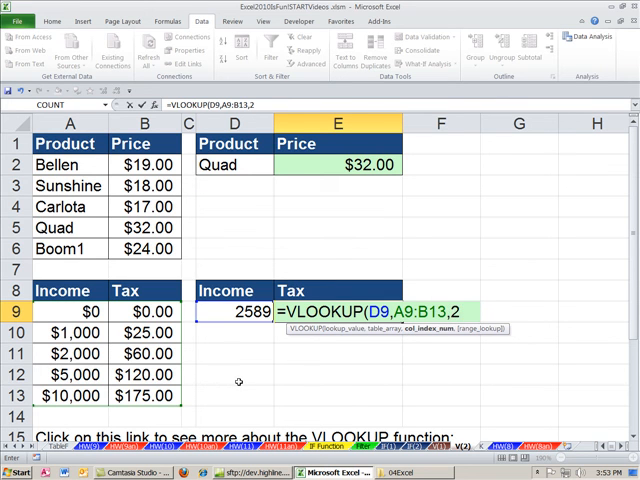
type(",")
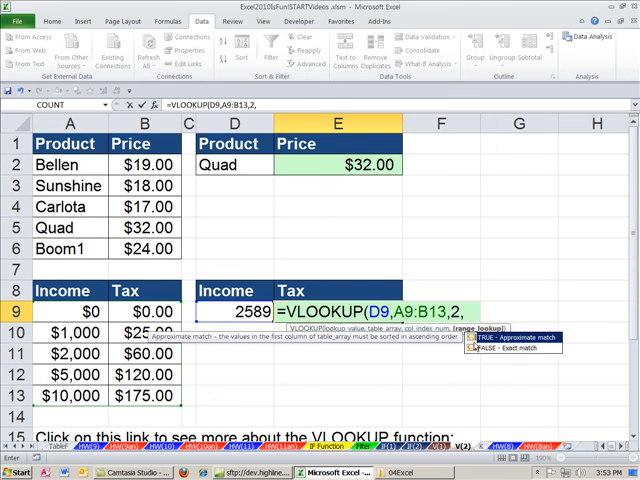
type("1")
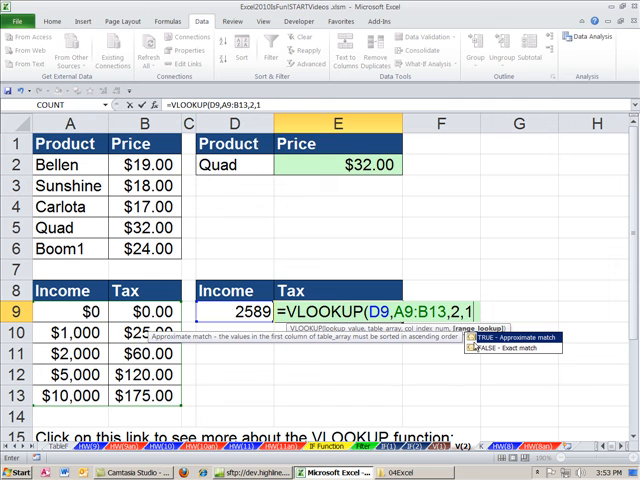
type("t")
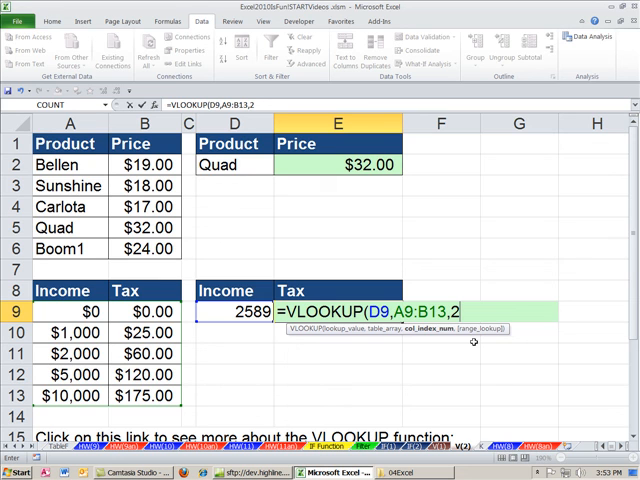
type(")")
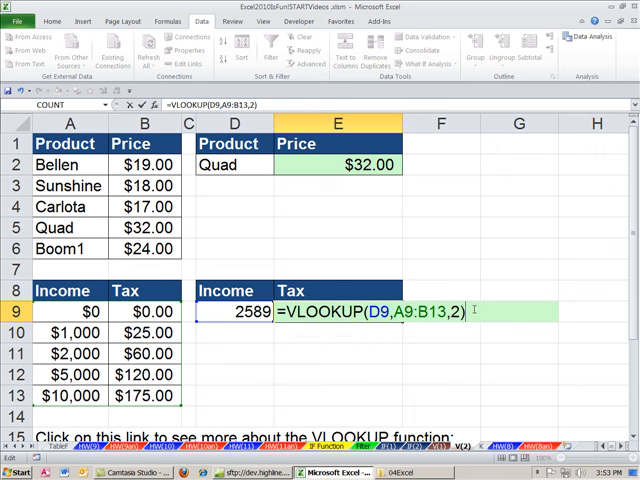
key("Return")
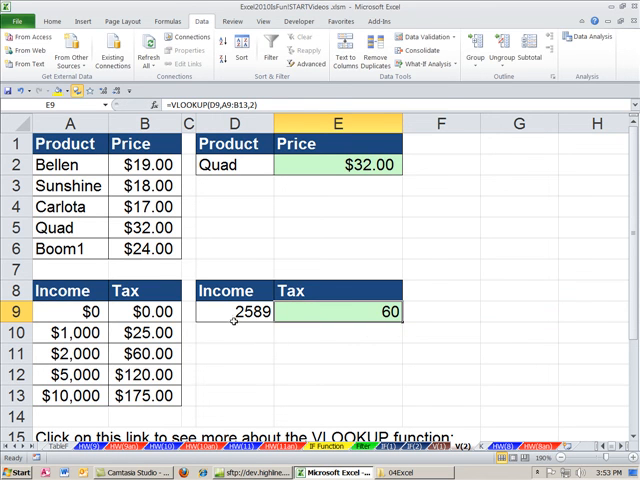
Format income and tax as currency, then test incomes 15000 and 2555, keeping tax at $60.00.
left_click(232, 312)
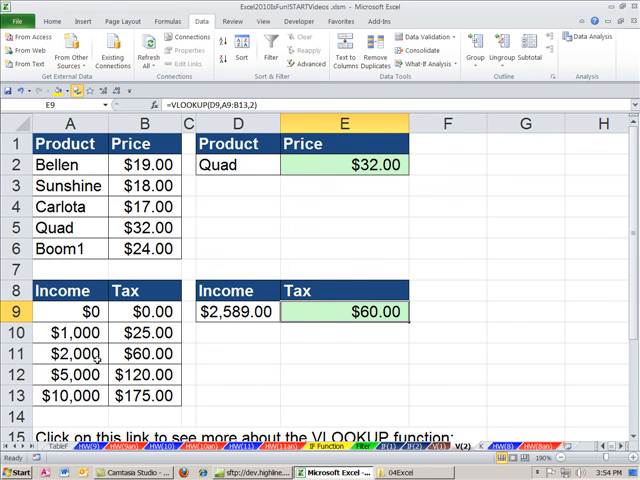
left_click(240, 320)
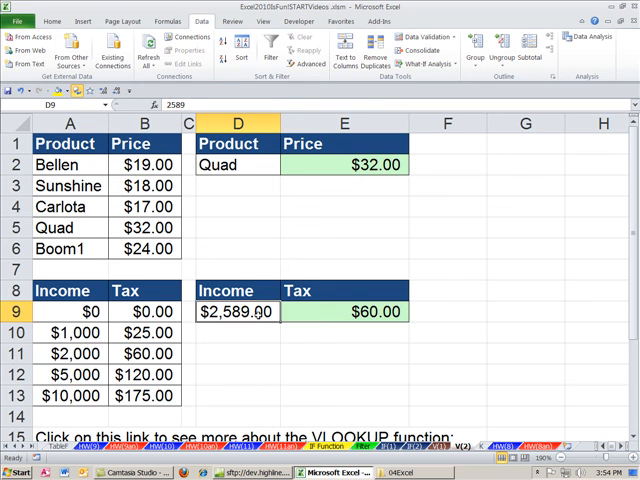
type("15000")
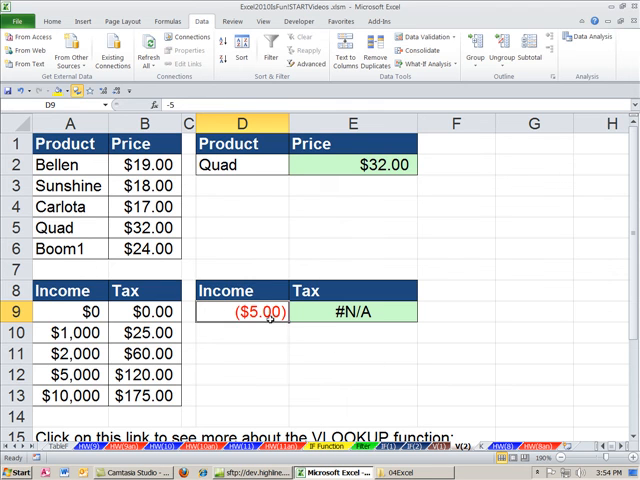
type("2555")
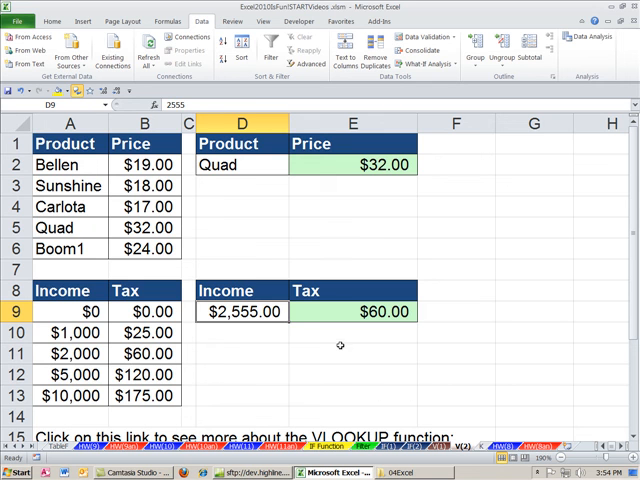
left_click(352, 356)
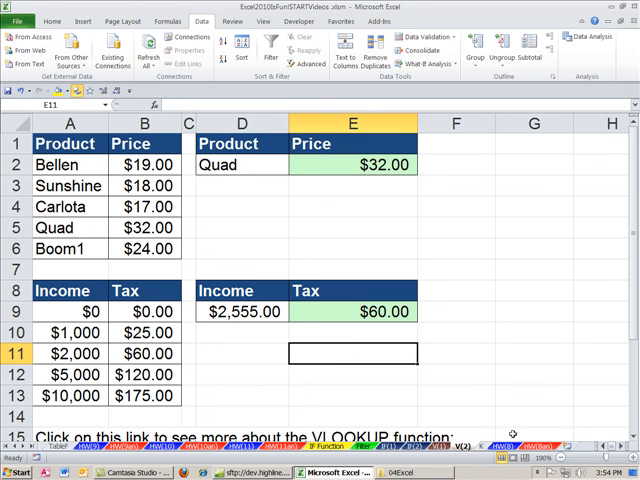